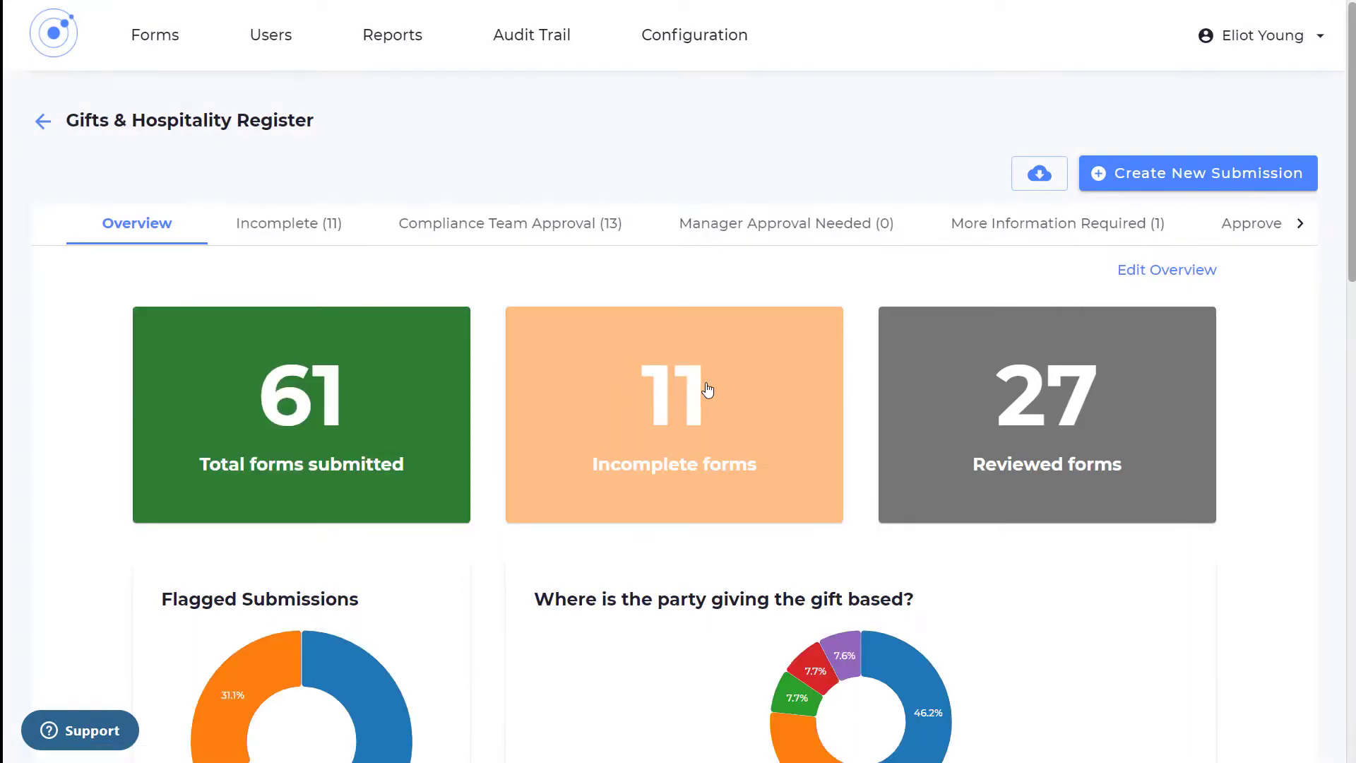
pyautogui.scroll(-3)
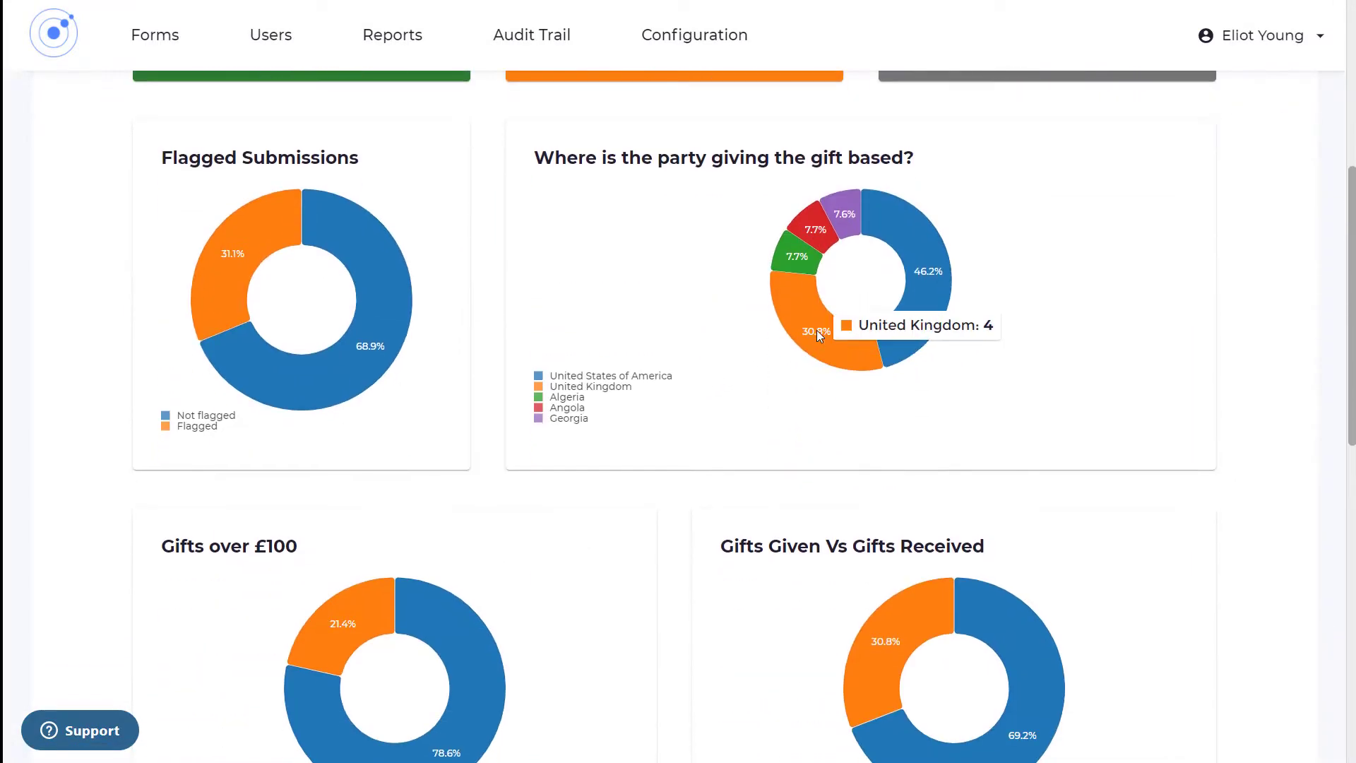